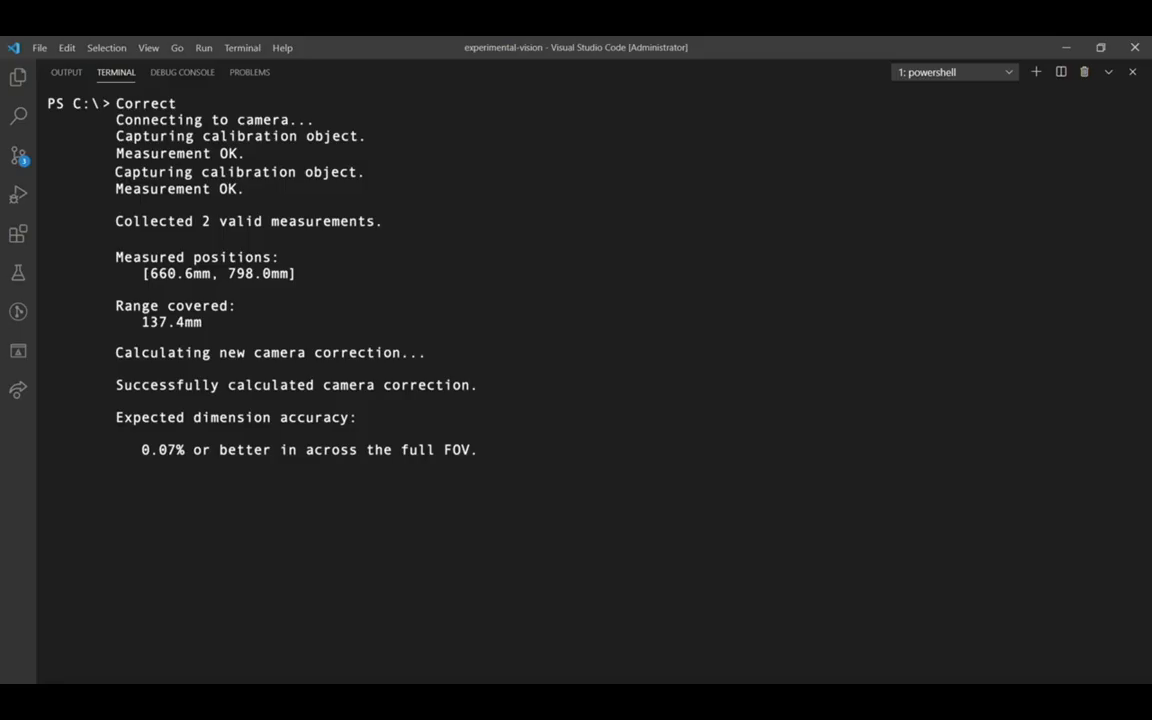
Answer the 'Save to camera? [Y/N]' terminal prompt with y to store the 0.07% correction.
{"action": "key", "text": "Enter"}
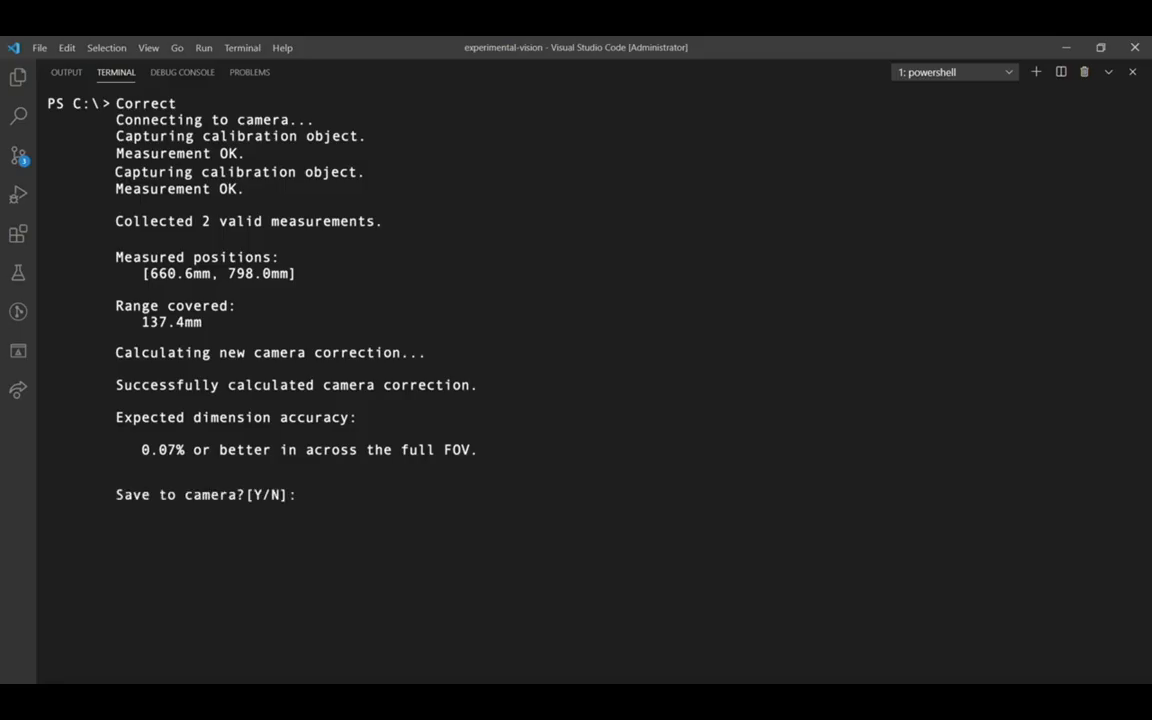
{"action": "type", "text": "y"}
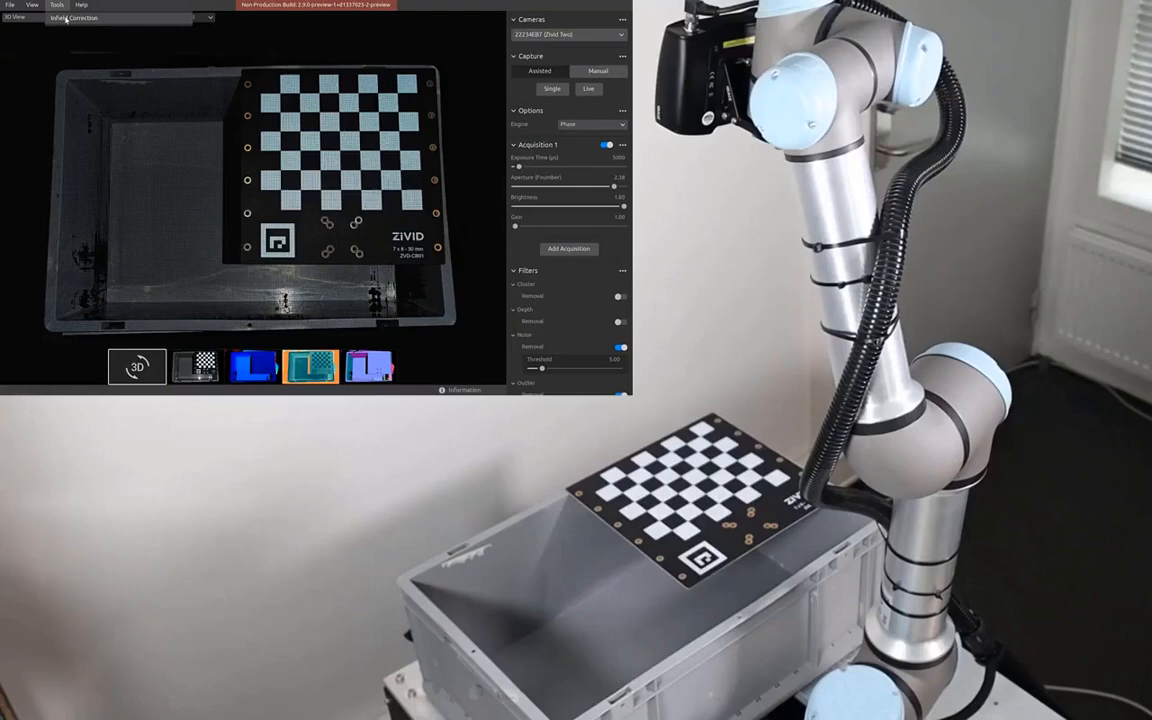
Launch Tools > Infield Correction for the connected camera.
{"action": "left_click", "coordinate": [80, 18]}
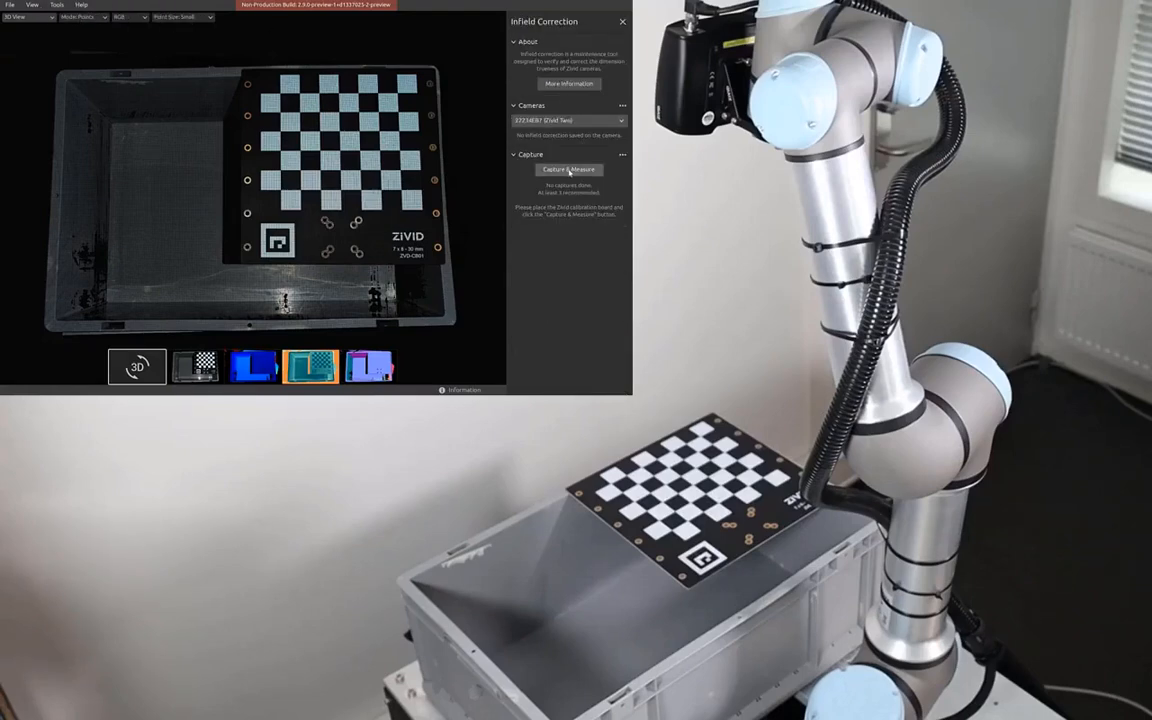
Capture & Measure the board resting on the bin, repositioned, tilted inside, and at the bin front.
{"action": "left_click", "coordinate": [568, 168]}
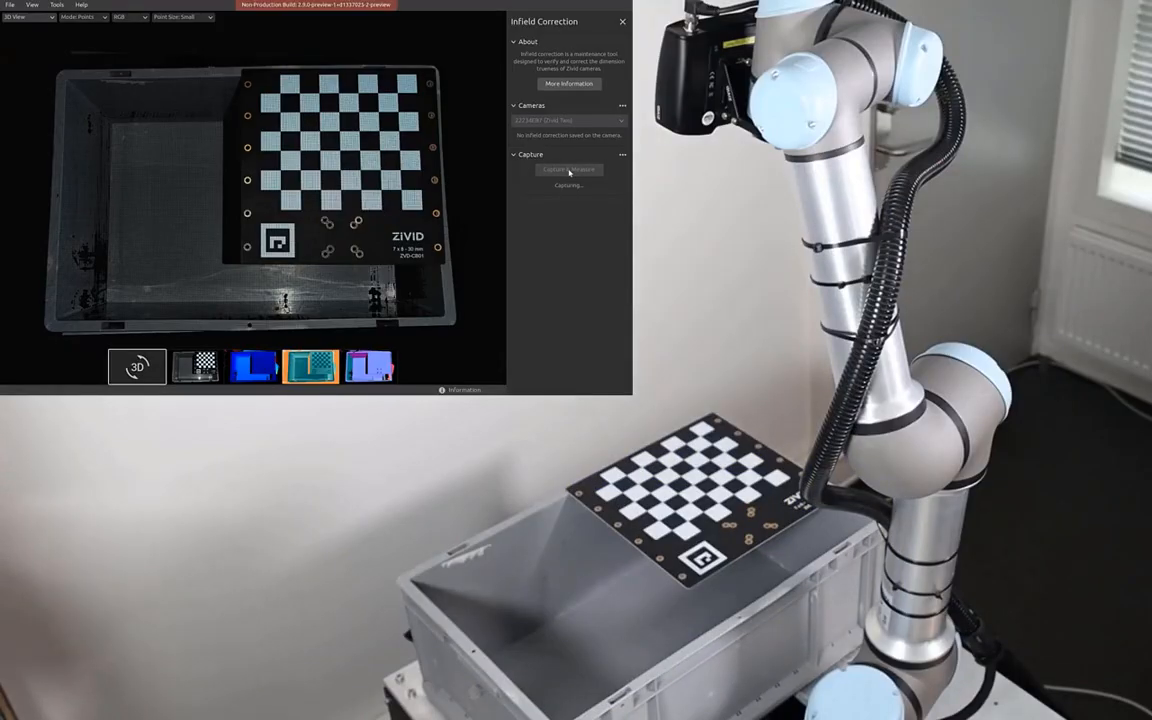
{"action": "left_click", "coordinate": [568, 168]}
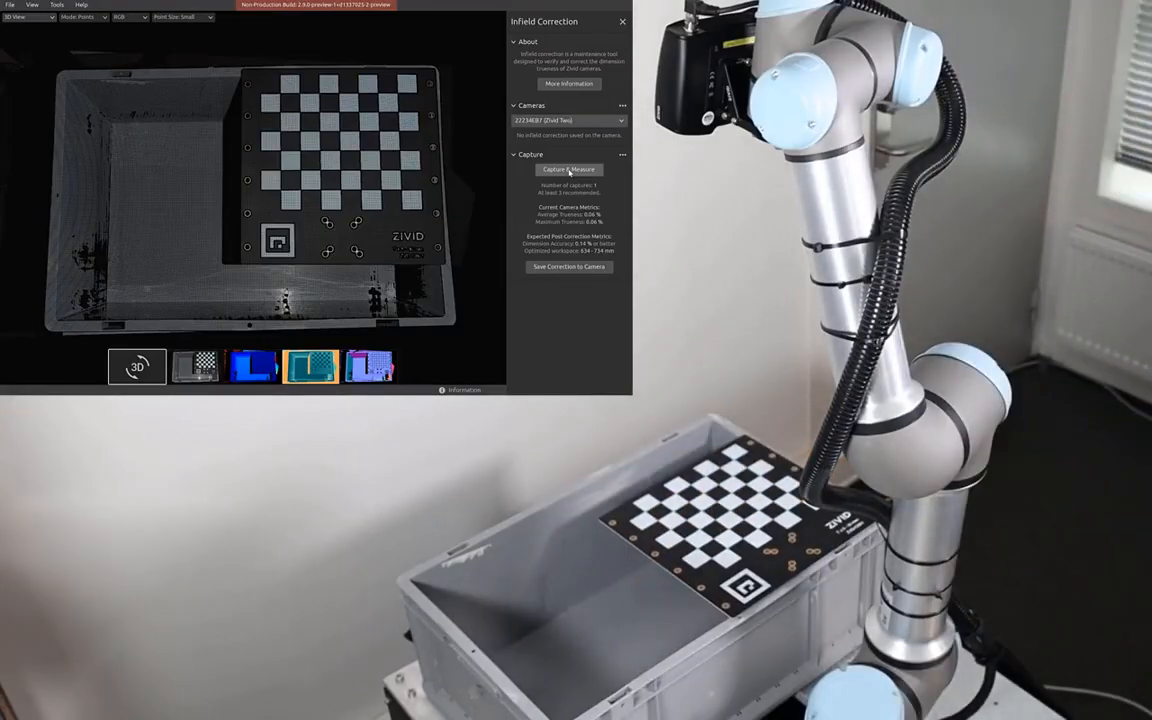
{"action": "left_click", "coordinate": [568, 168]}
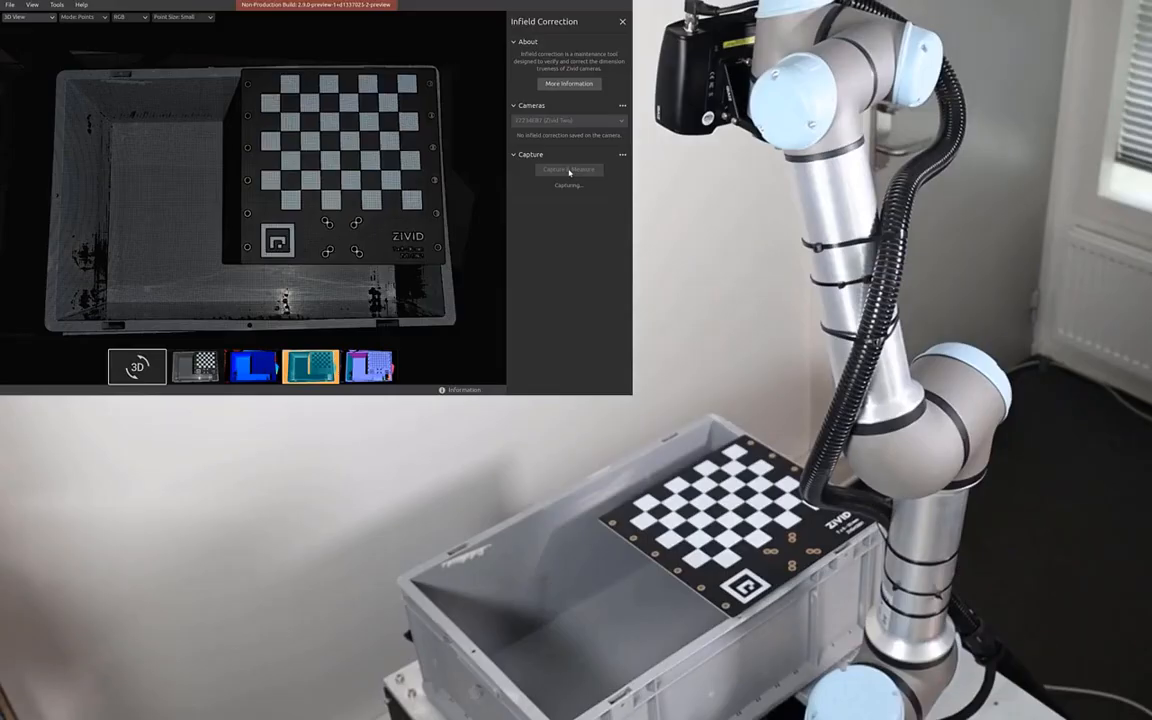
{"action": "left_click", "coordinate": [568, 168]}
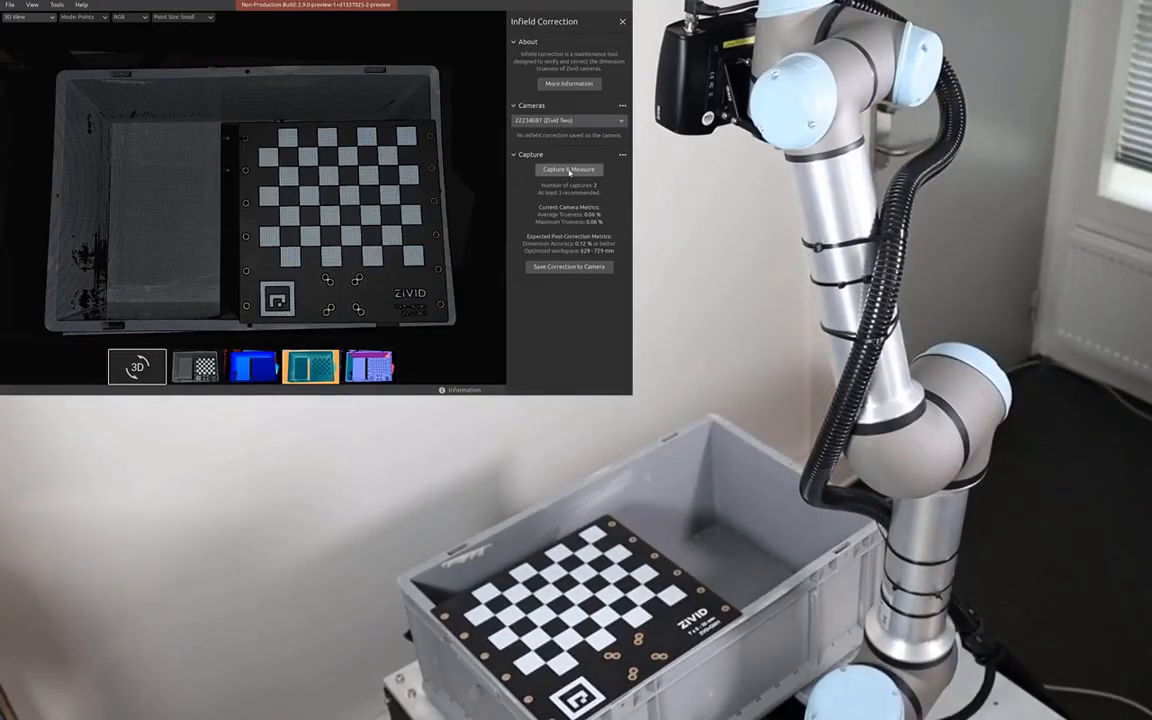
{"action": "left_click", "coordinate": [568, 168]}
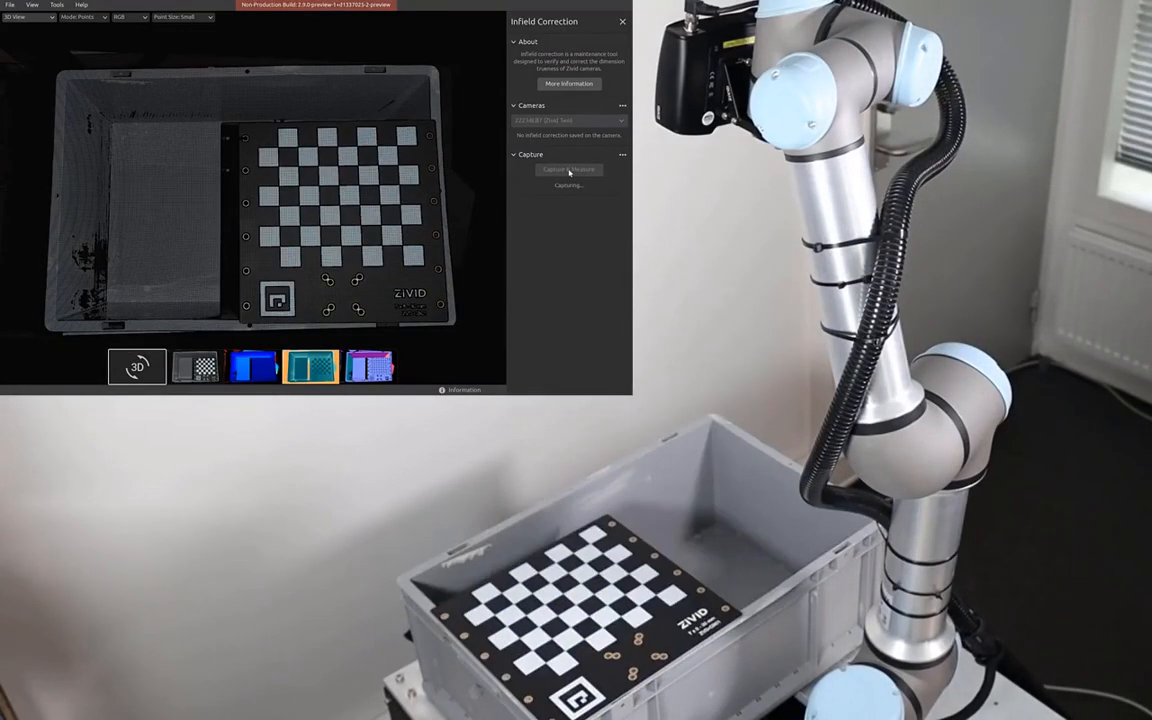
{"action": "left_click", "coordinate": [568, 168]}
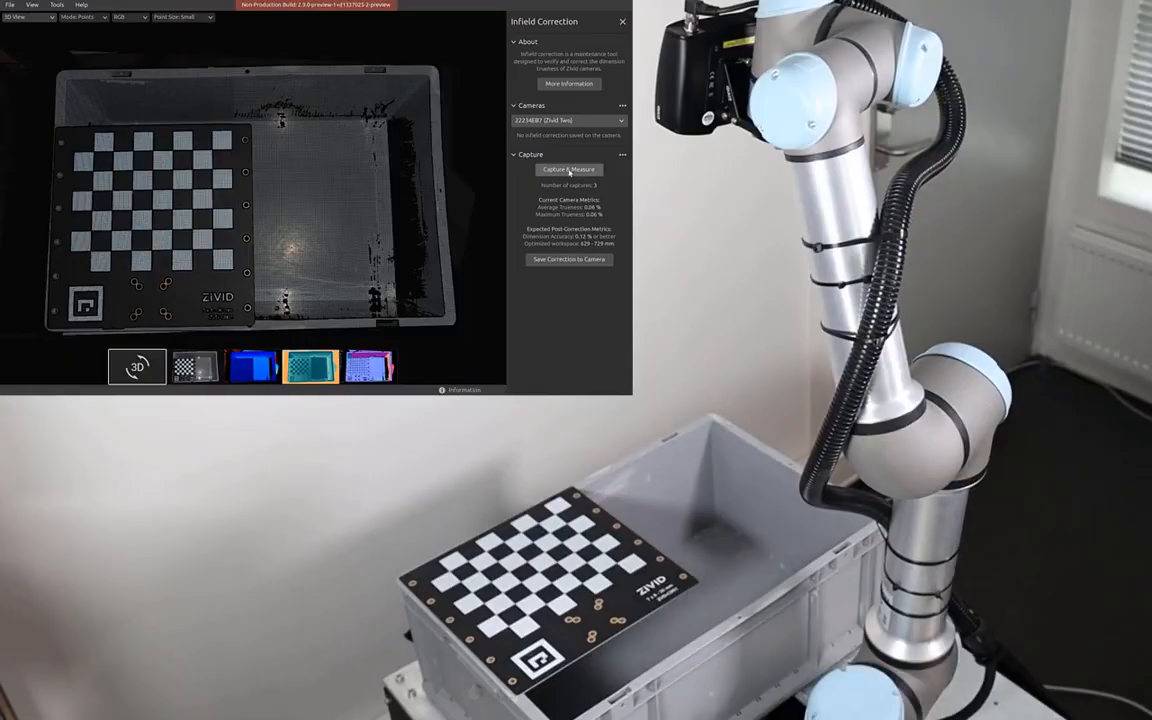
{"action": "left_click", "coordinate": [568, 168]}
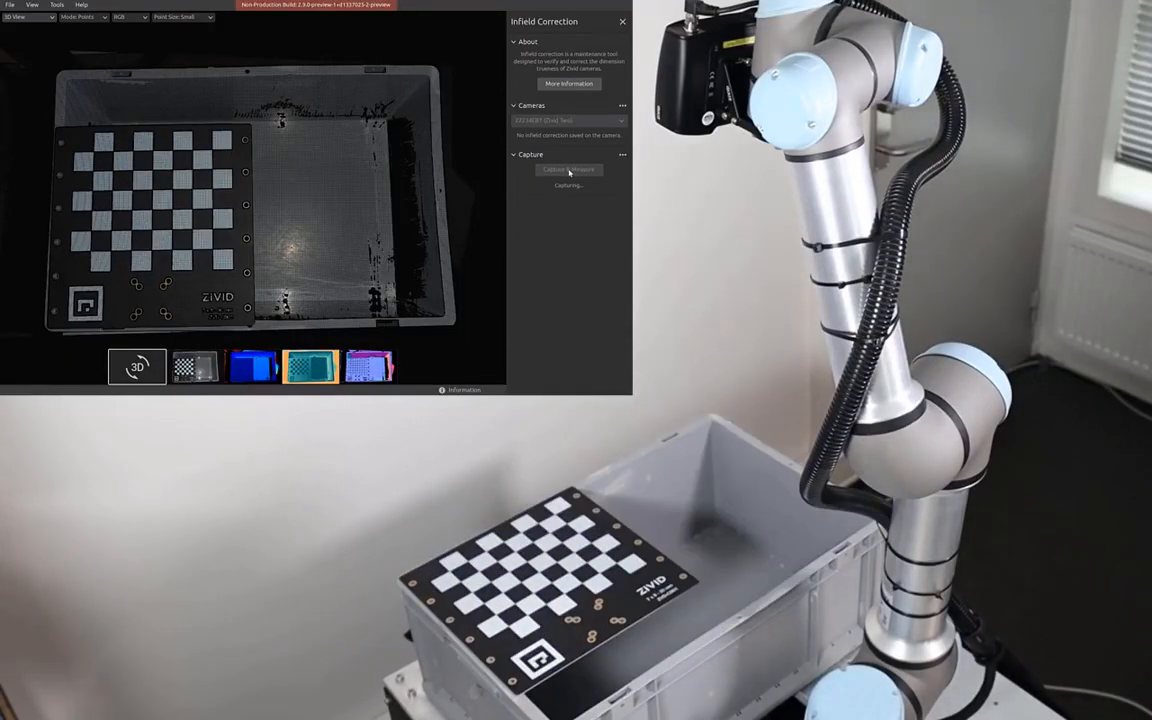
{"action": "left_click", "coordinate": [568, 168]}
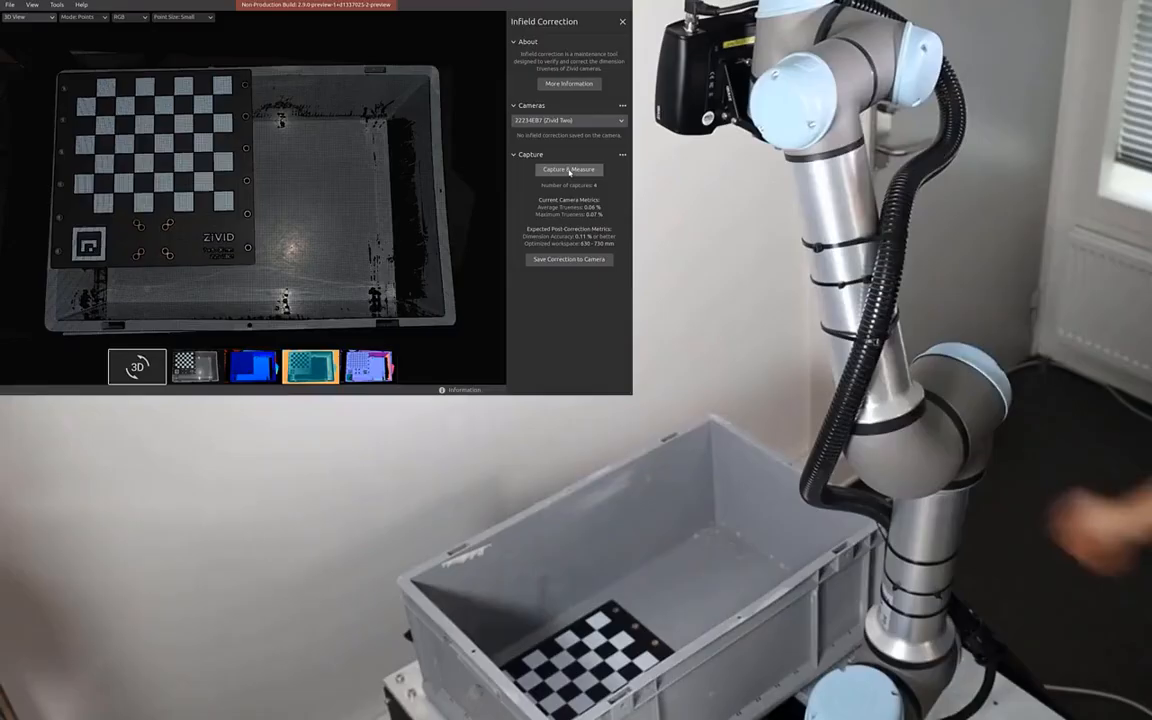
Capture & Measure the board at two bin-bottom positions, reaching five captures.
{"action": "left_click", "coordinate": [568, 168]}
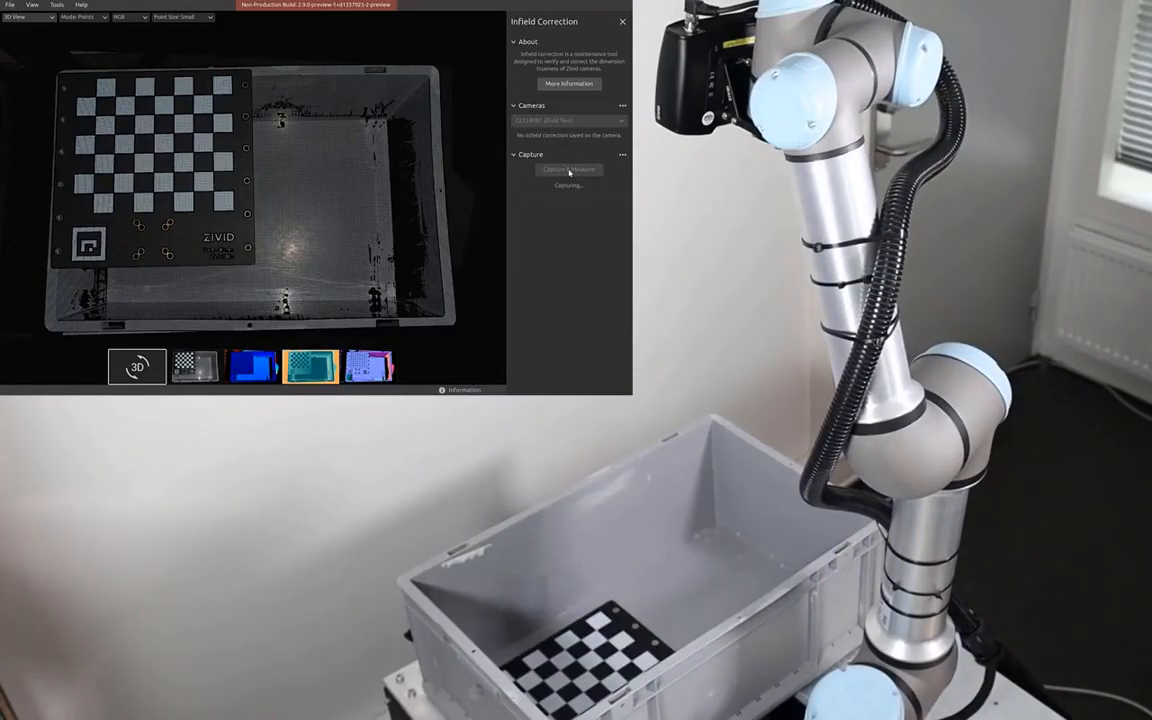
{"action": "left_click", "coordinate": [568, 168]}
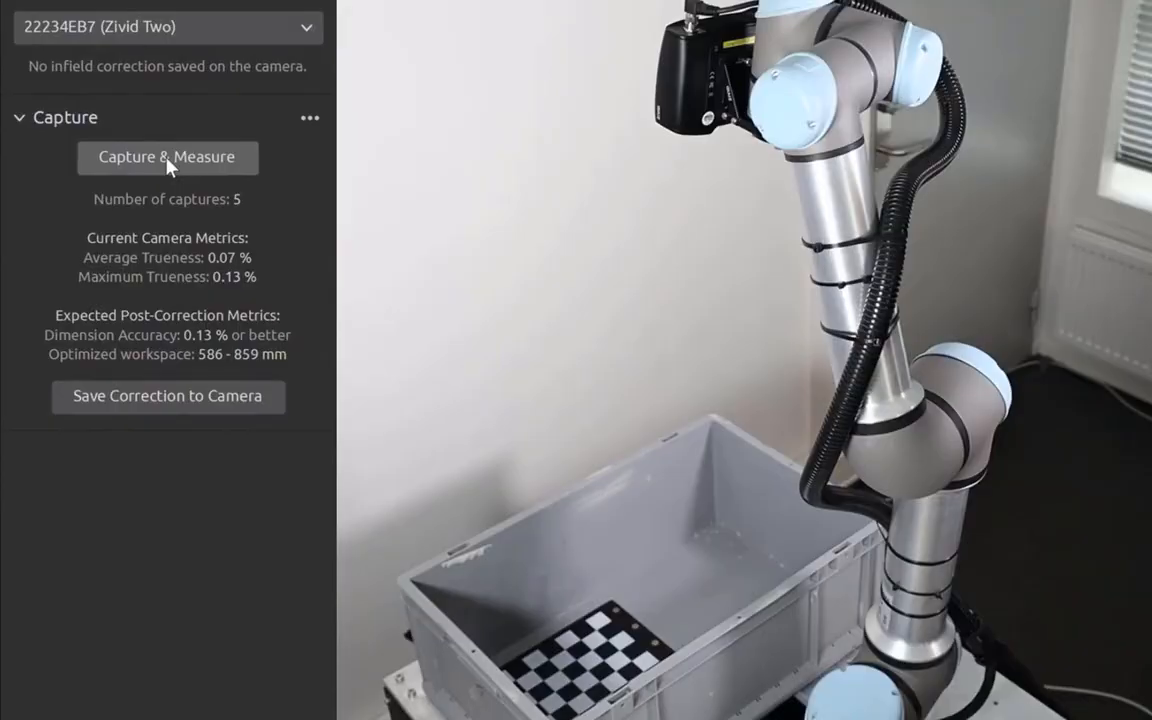
{"action": "left_click", "coordinate": [168, 156]}
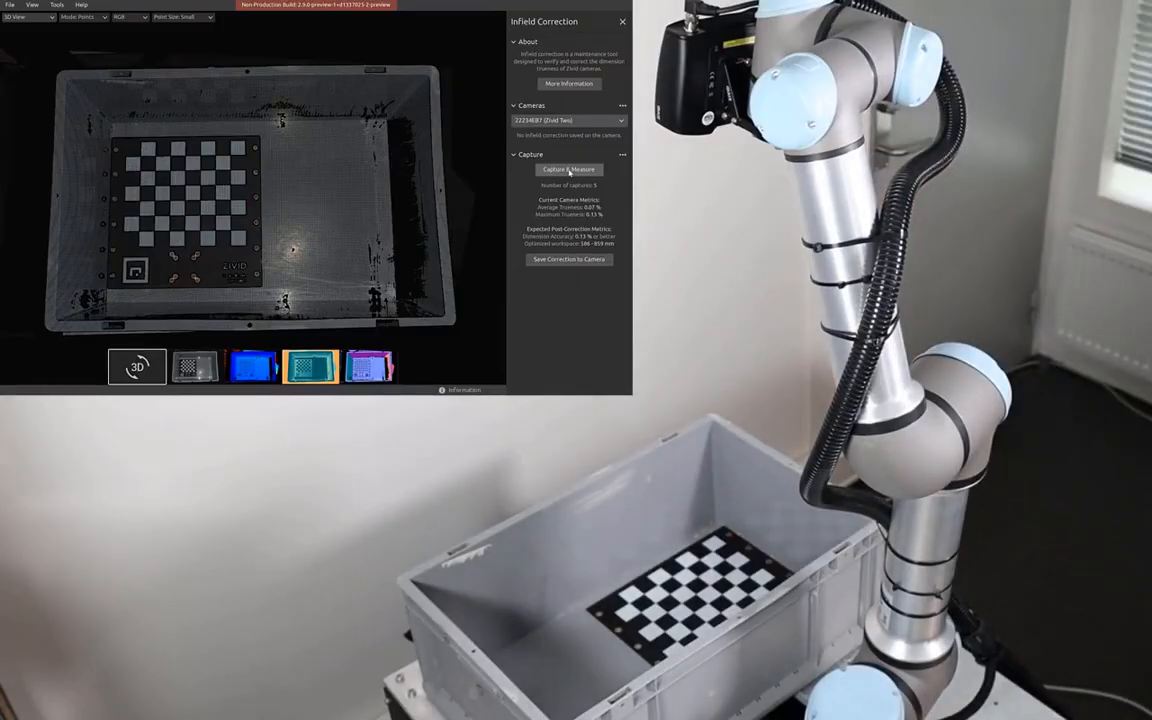
{"action": "left_click", "coordinate": [568, 168]}
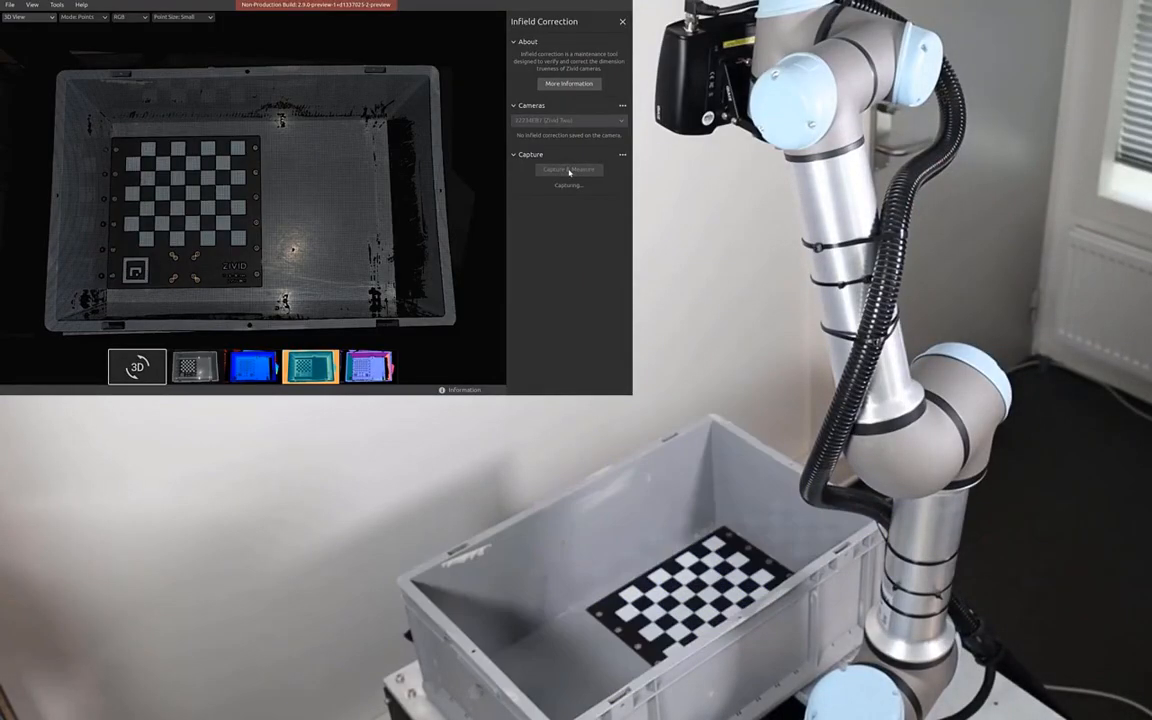
{"action": "left_click", "coordinate": [568, 168]}
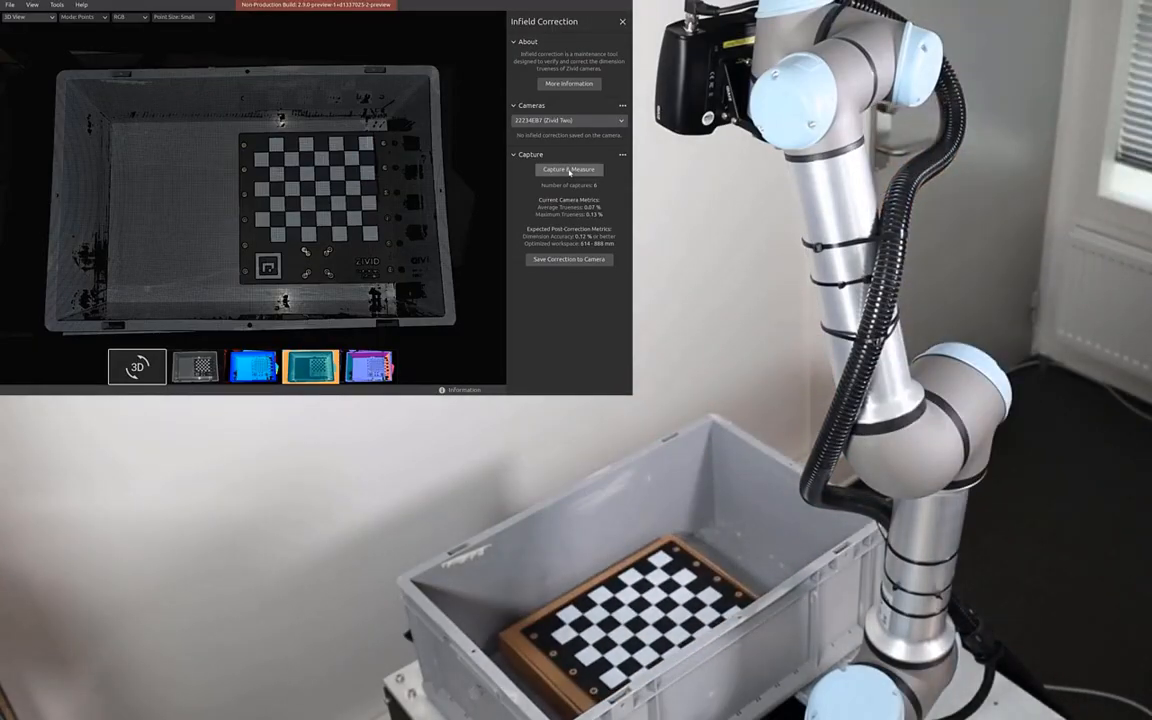
Capture & Measure the board on the bin floor, then again raised on a box.
{"action": "left_click", "coordinate": [568, 168]}
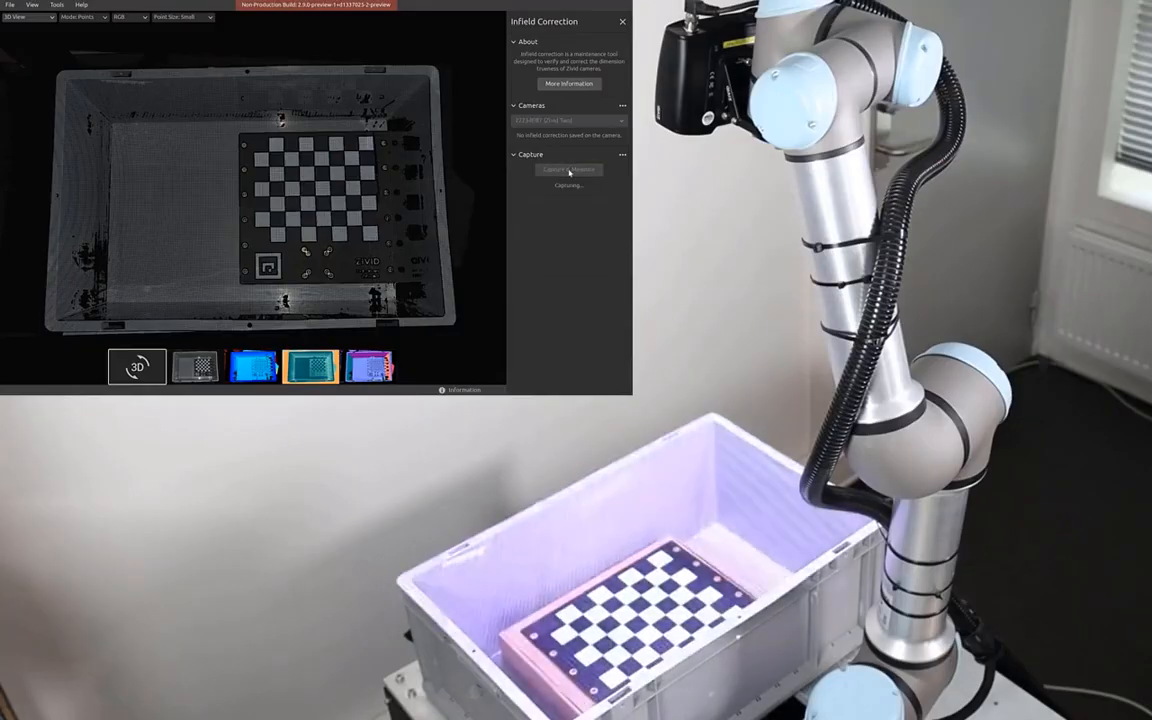
{"action": "left_click", "coordinate": [568, 168]}
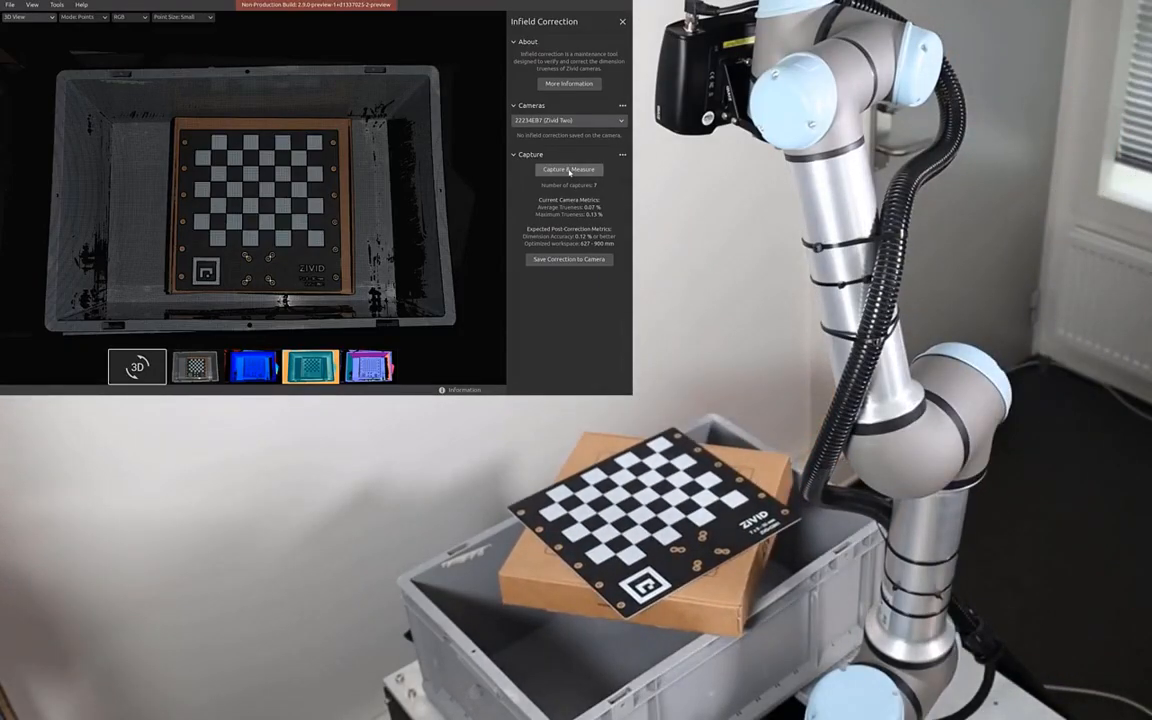
{"action": "left_click", "coordinate": [568, 168]}
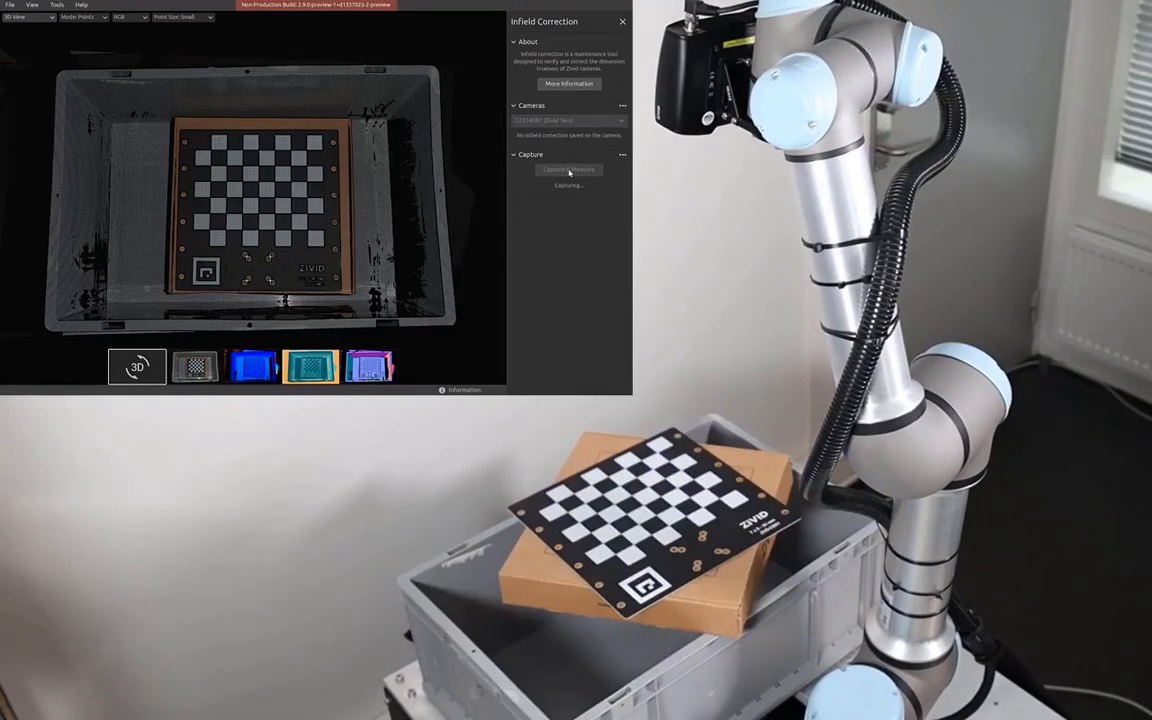
{"action": "left_click", "coordinate": [568, 168]}
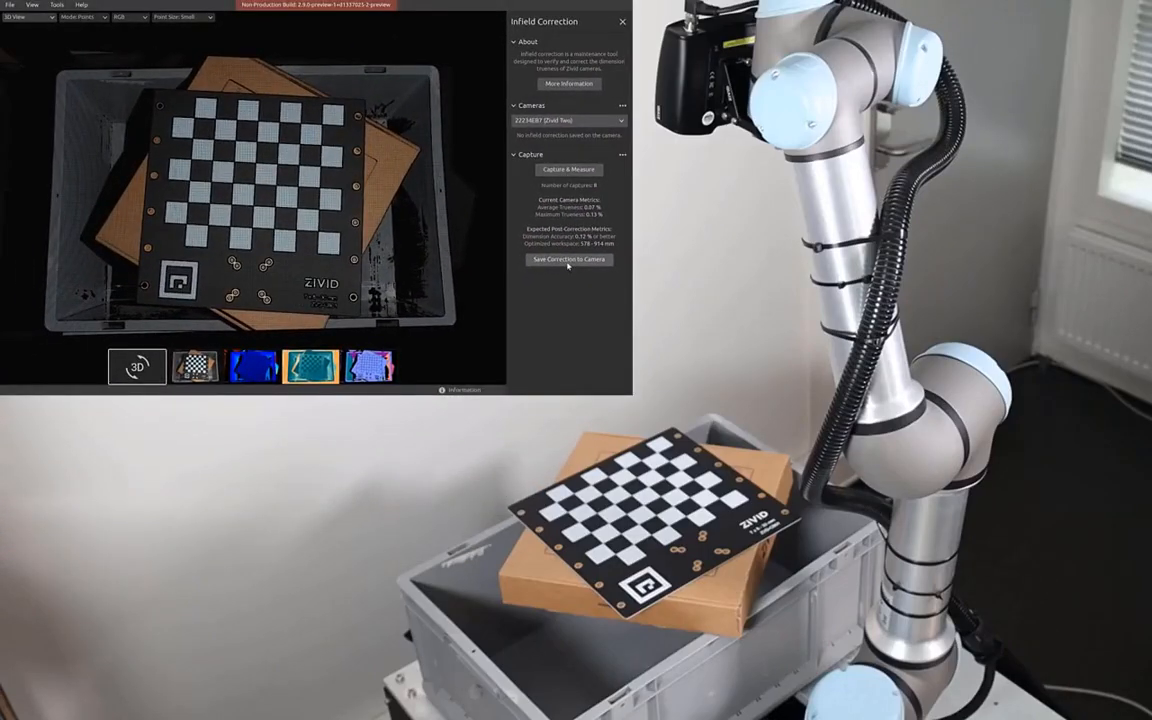
Save Correction to Camera, confirm the write, and dismiss the saved message.
{"action": "left_click", "coordinate": [568, 260]}
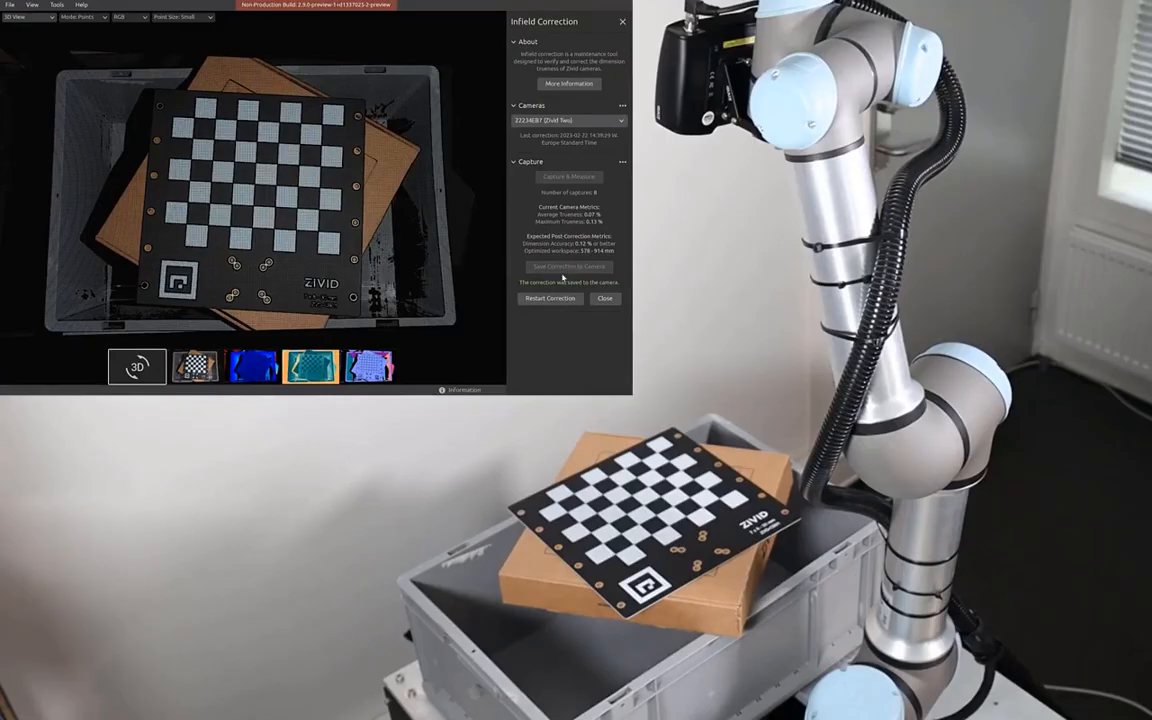
{"action": "left_click", "coordinate": [548, 298]}
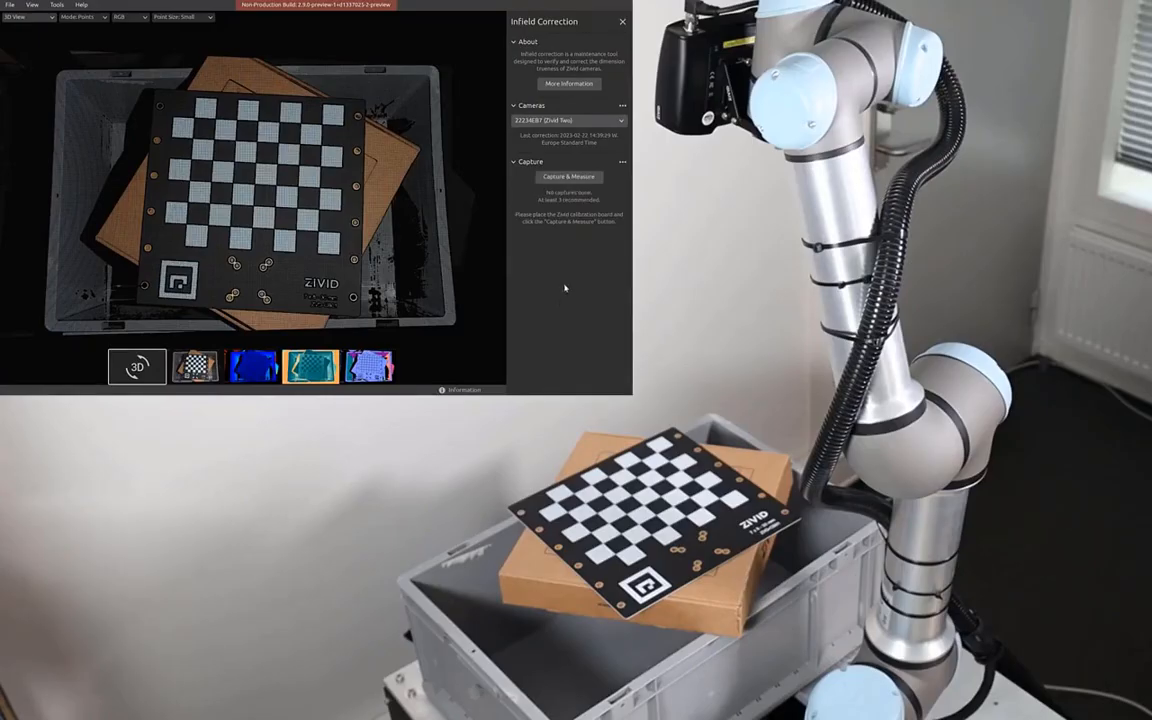
{"action": "left_click", "coordinate": [568, 176]}
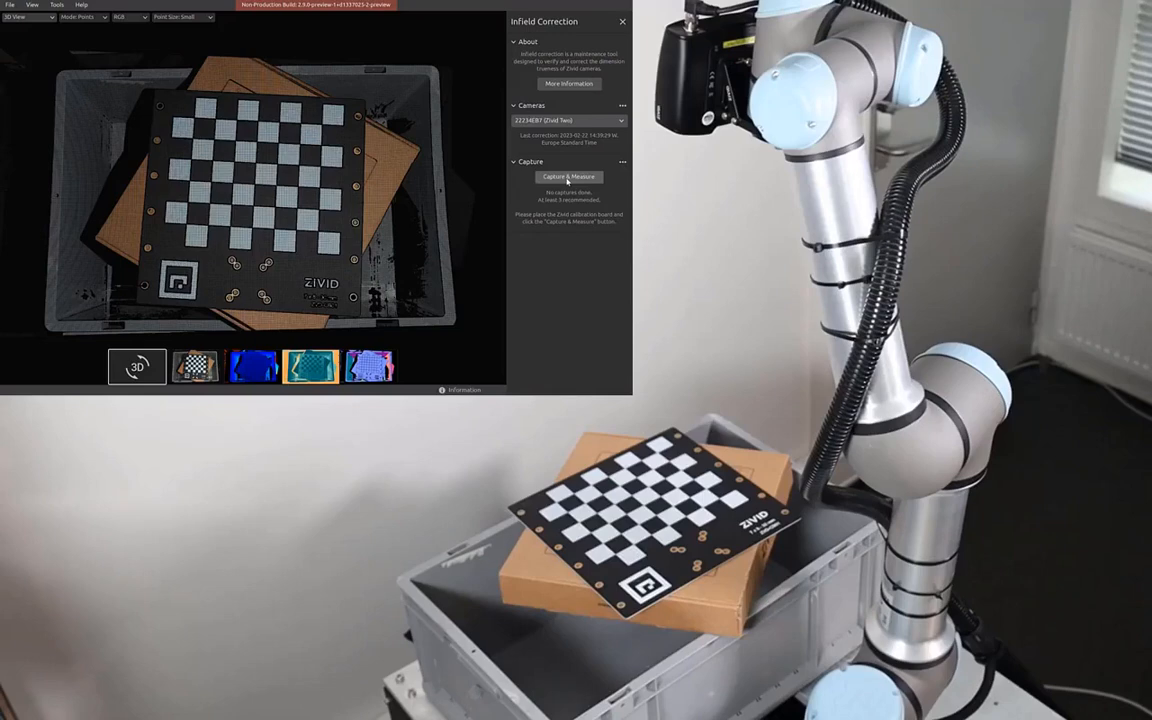
Capture & Measure the board raised on the box and on the bin floor, confirming ~0.02% trueness.
{"action": "left_click", "coordinate": [568, 176]}
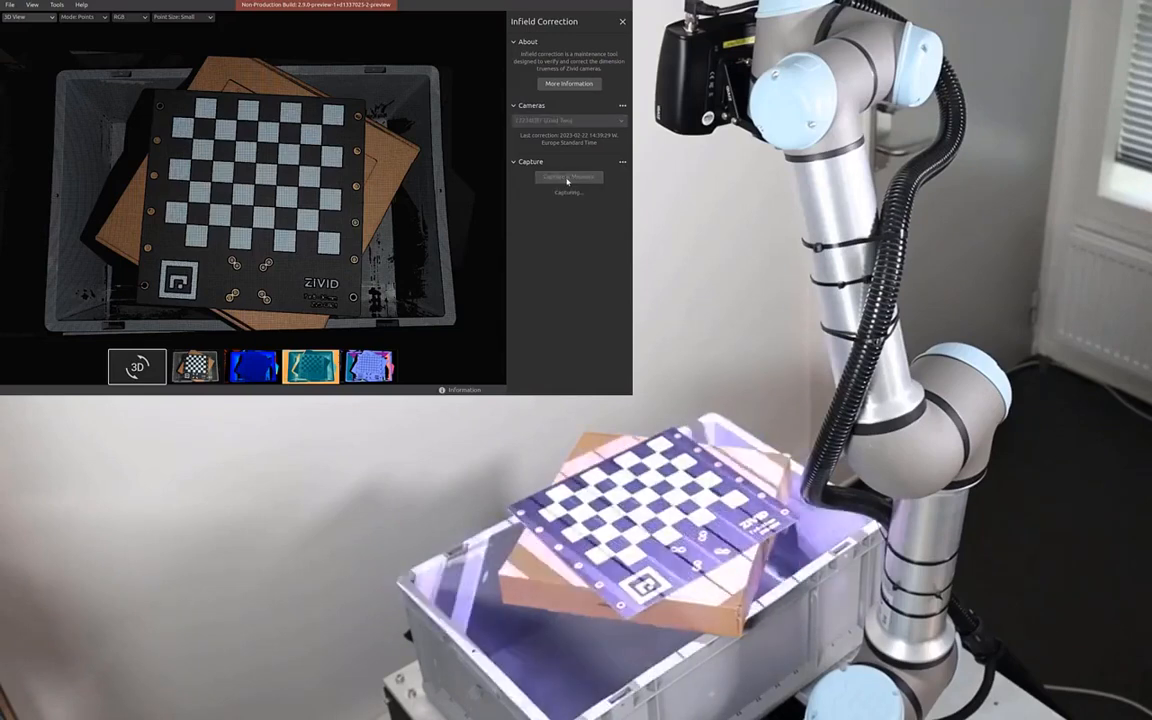
{"action": "left_click", "coordinate": [568, 176]}
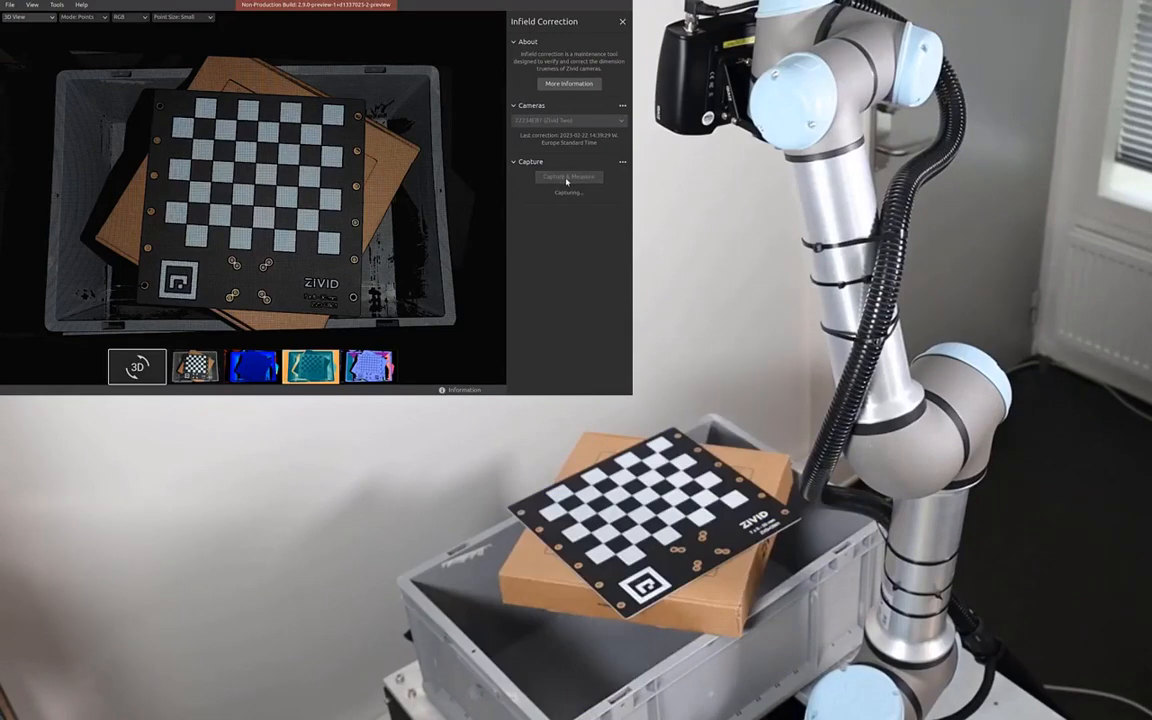
{"action": "left_click", "coordinate": [568, 176]}
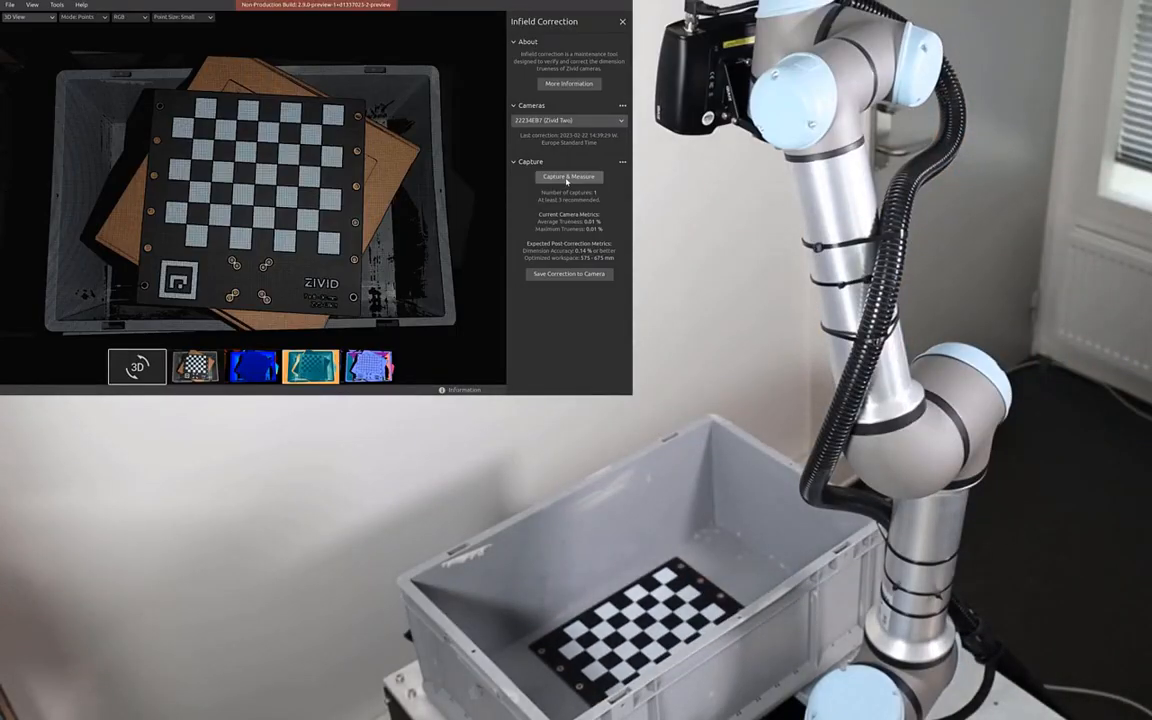
{"action": "left_click", "coordinate": [568, 176]}
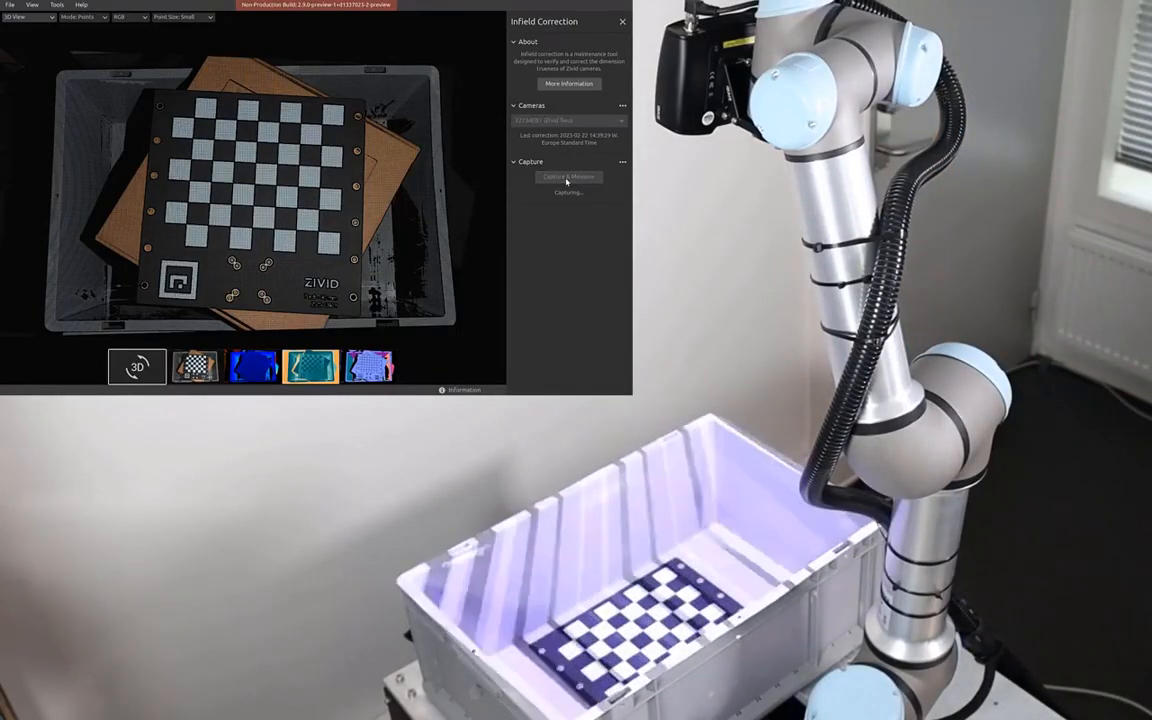
{"action": "left_click", "coordinate": [568, 176]}
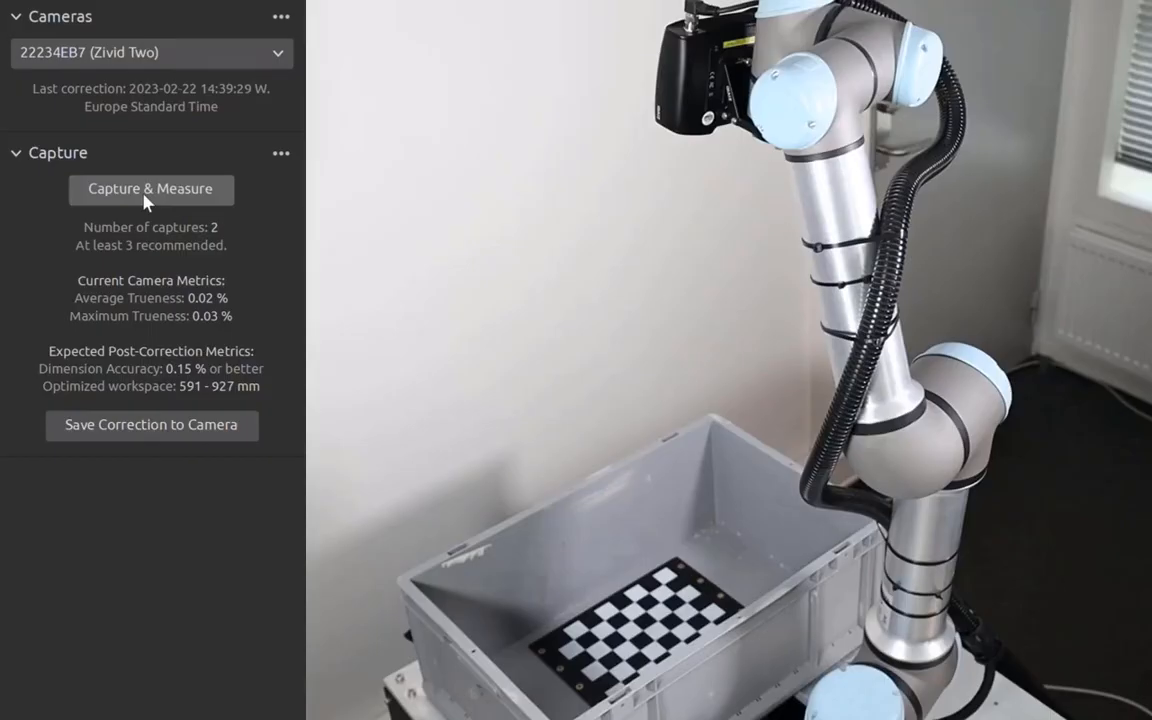
{"action": "left_click", "coordinate": [152, 188]}
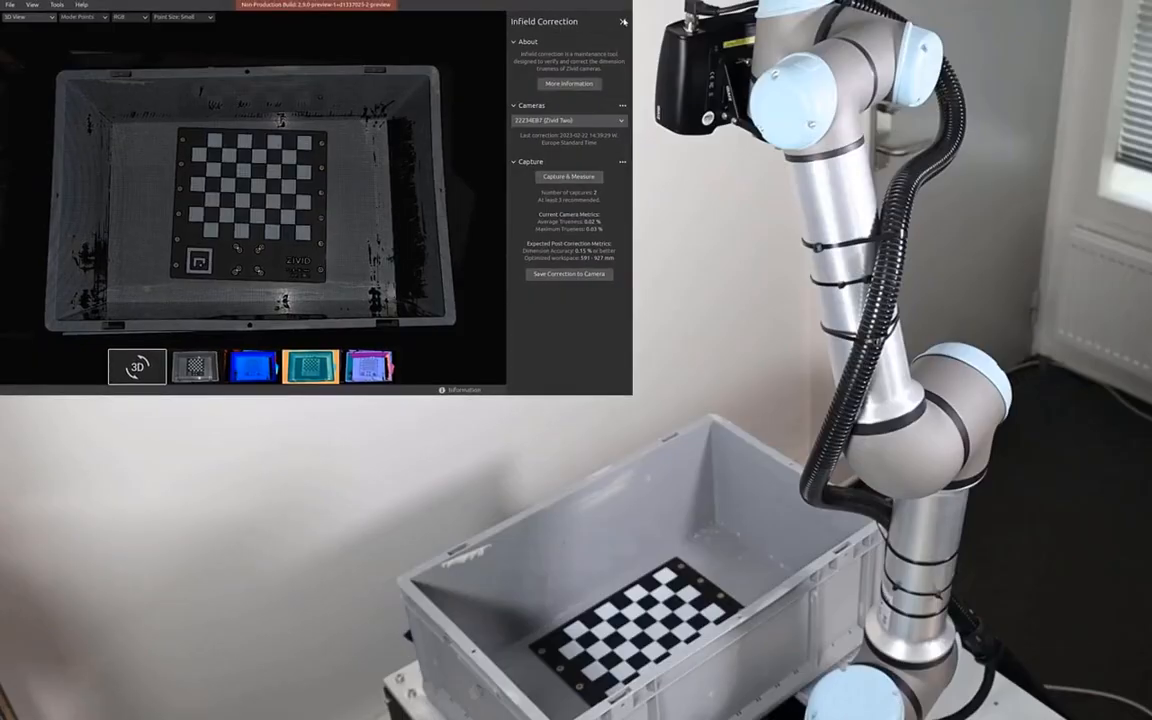
Close the Infield Correction panel and take a fresh close-up capture of the board.
{"action": "left_click", "coordinate": [624, 22]}
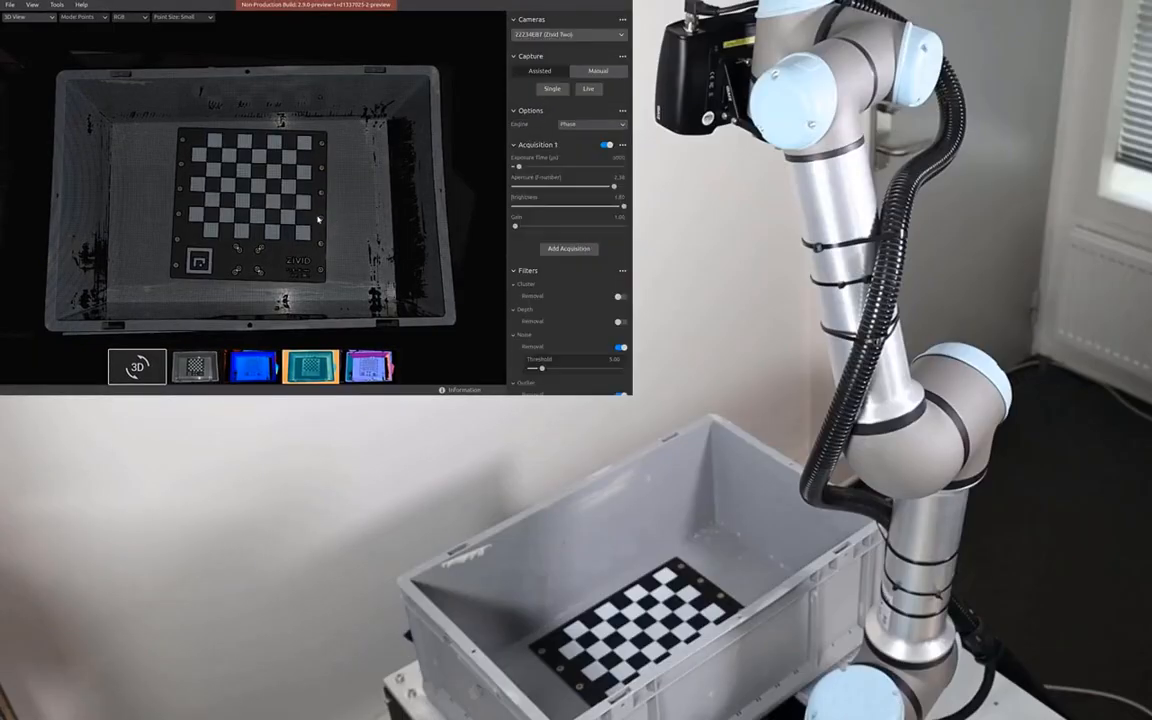
{"action": "left_click", "coordinate": [1036, 320]}
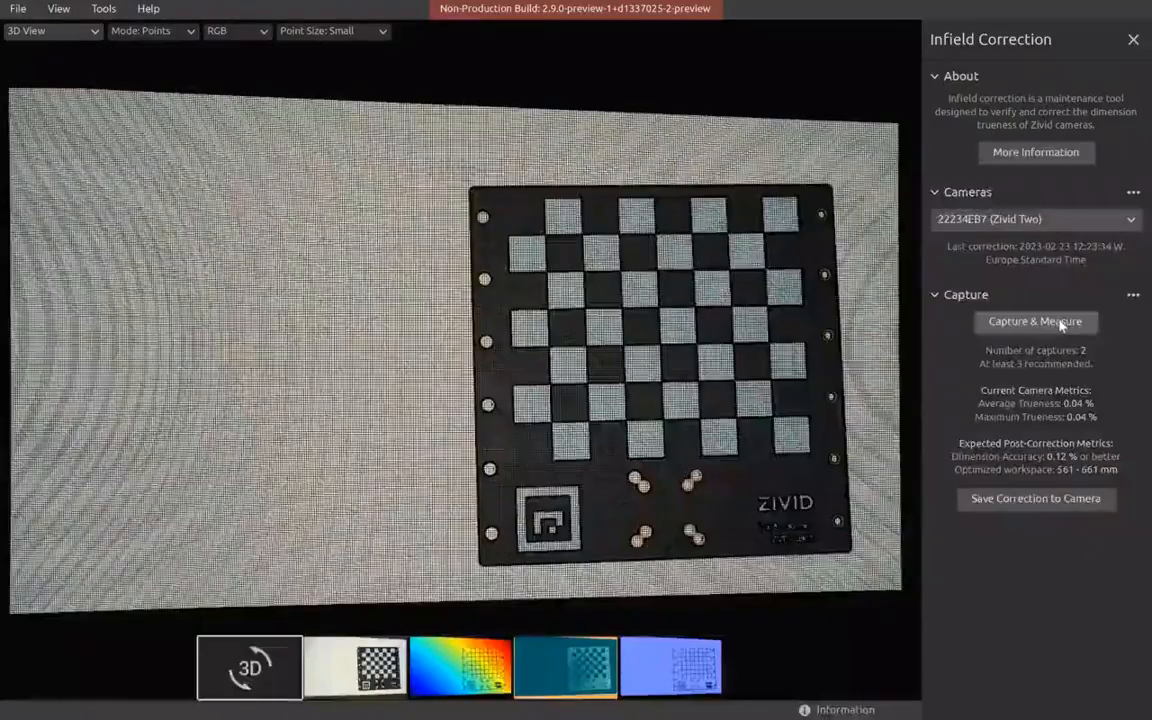
Capture & Measure the board at two further positions, reaching six captures.
{"action": "left_click", "coordinate": [1036, 320]}
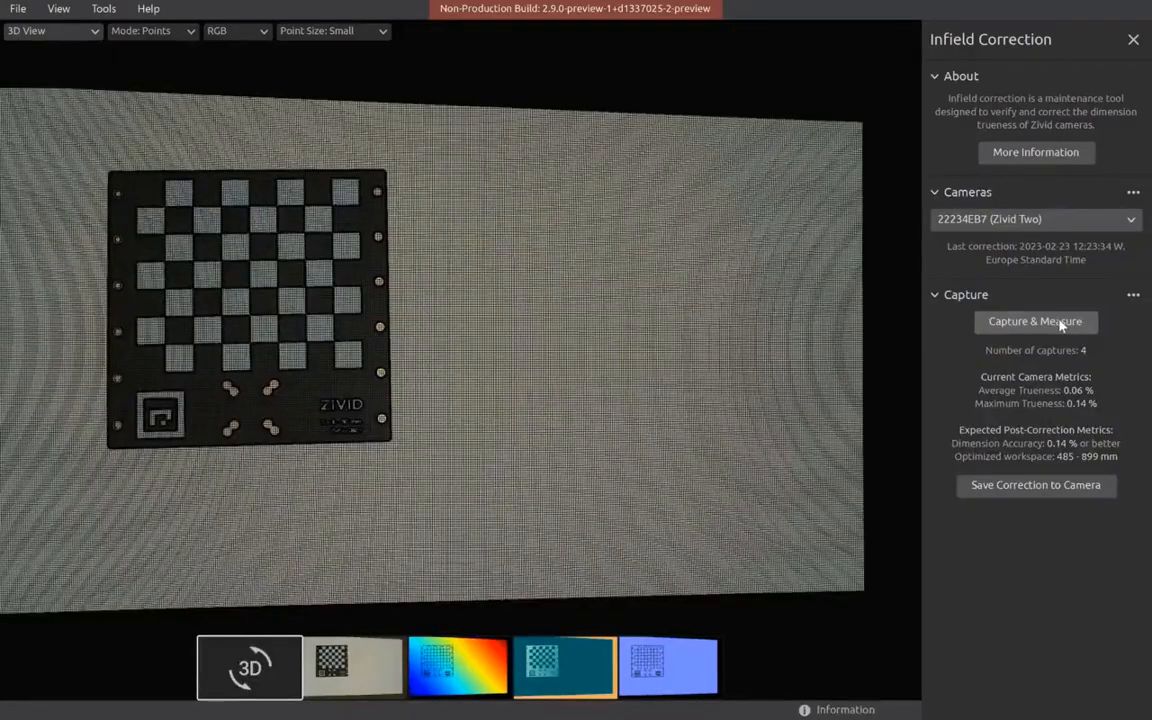
{"action": "left_click", "coordinate": [1036, 320]}
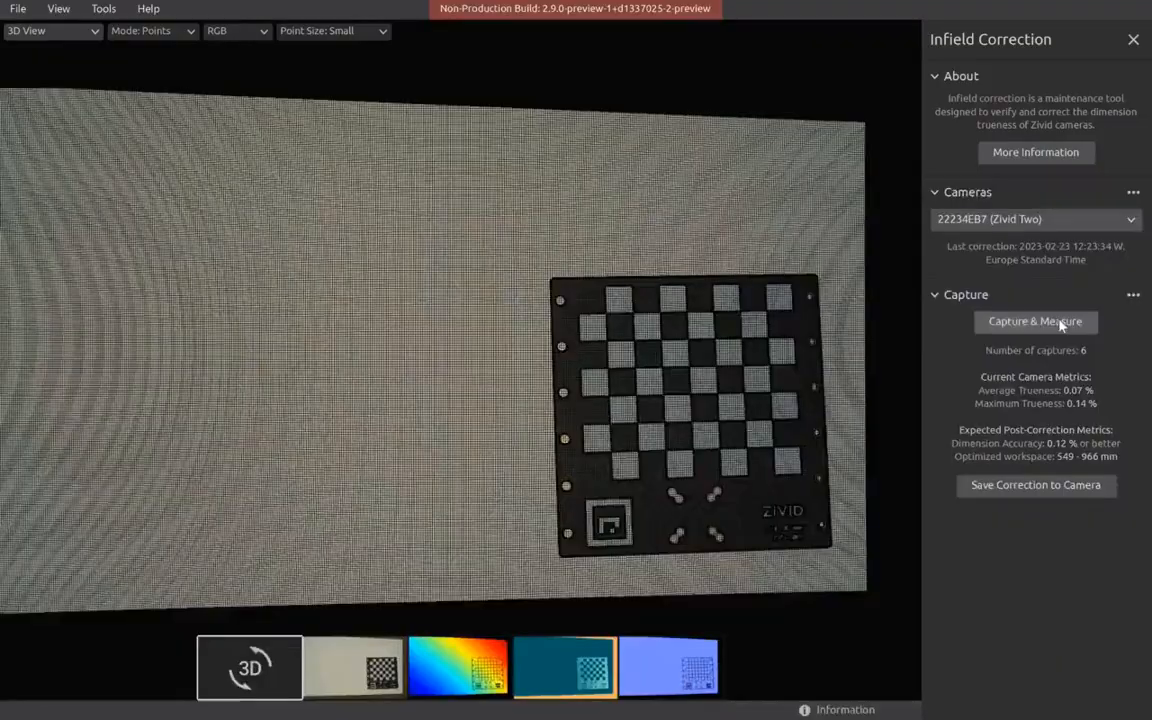